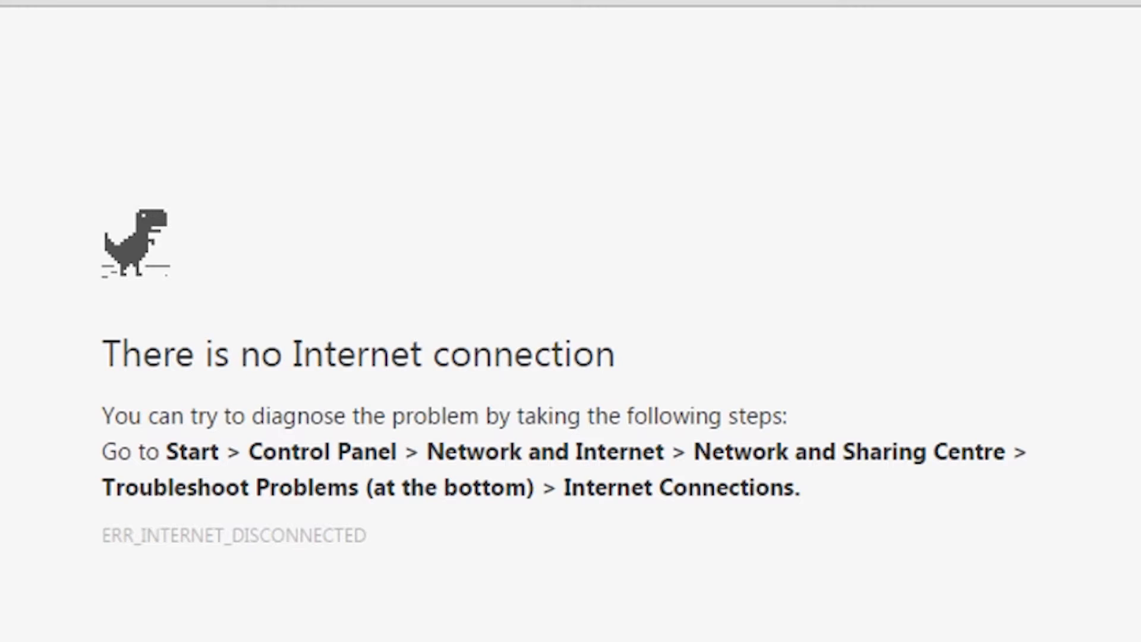
Start the dinosaur game and jump the cacti, including a three-cactus cluster, past 250 points.
{"action": "key", "text": "Space"}
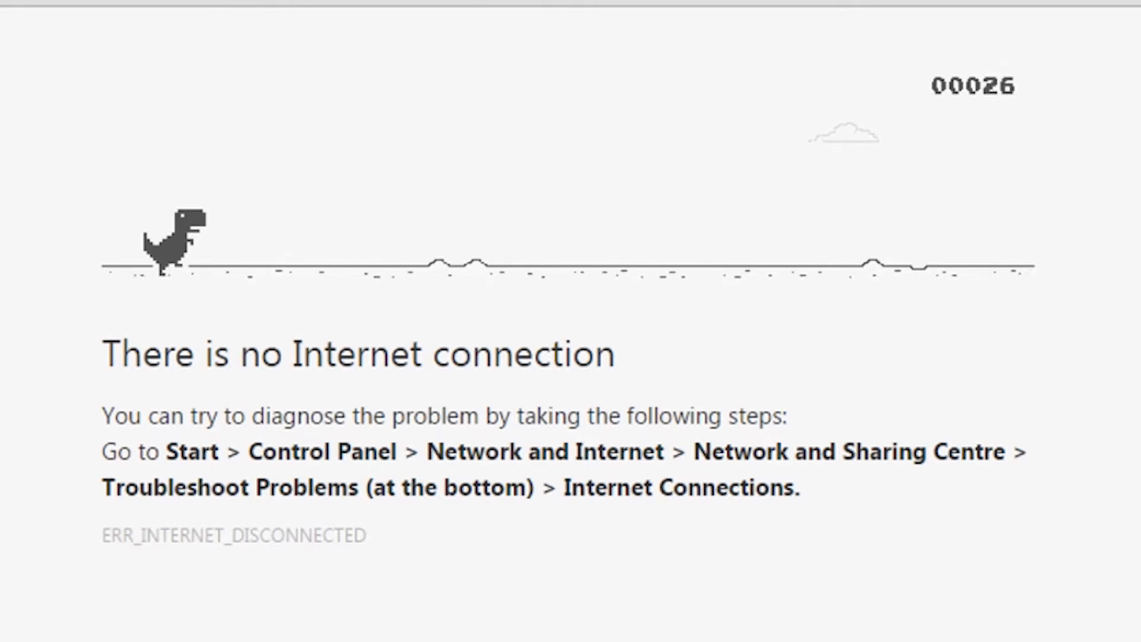
{"action": "key", "text": "Space"}
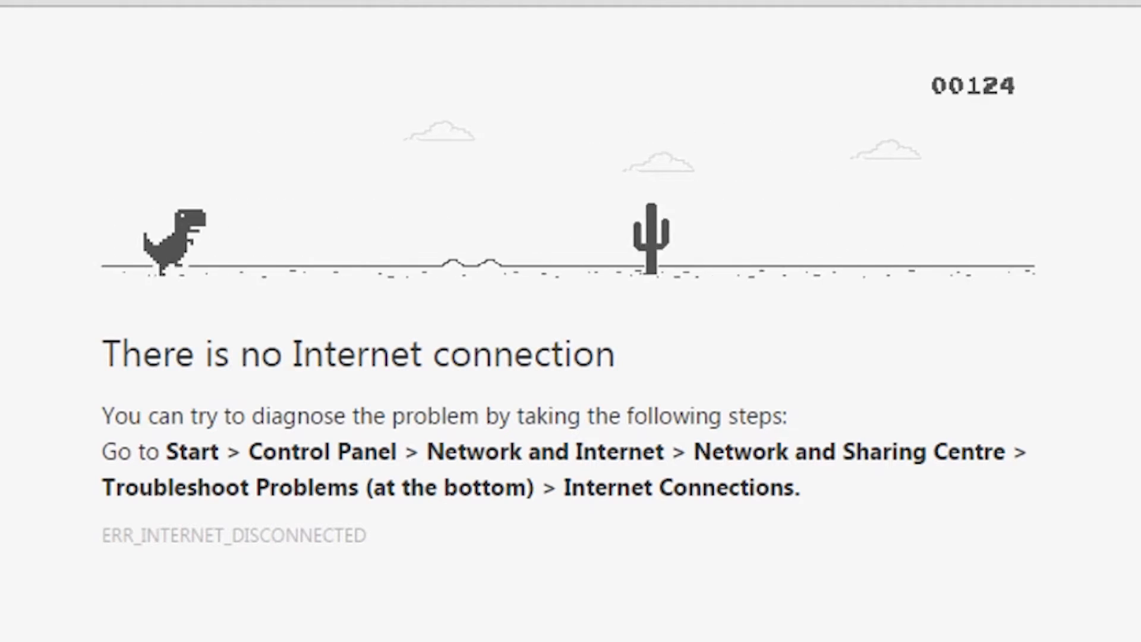
{"action": "key", "text": "space"}
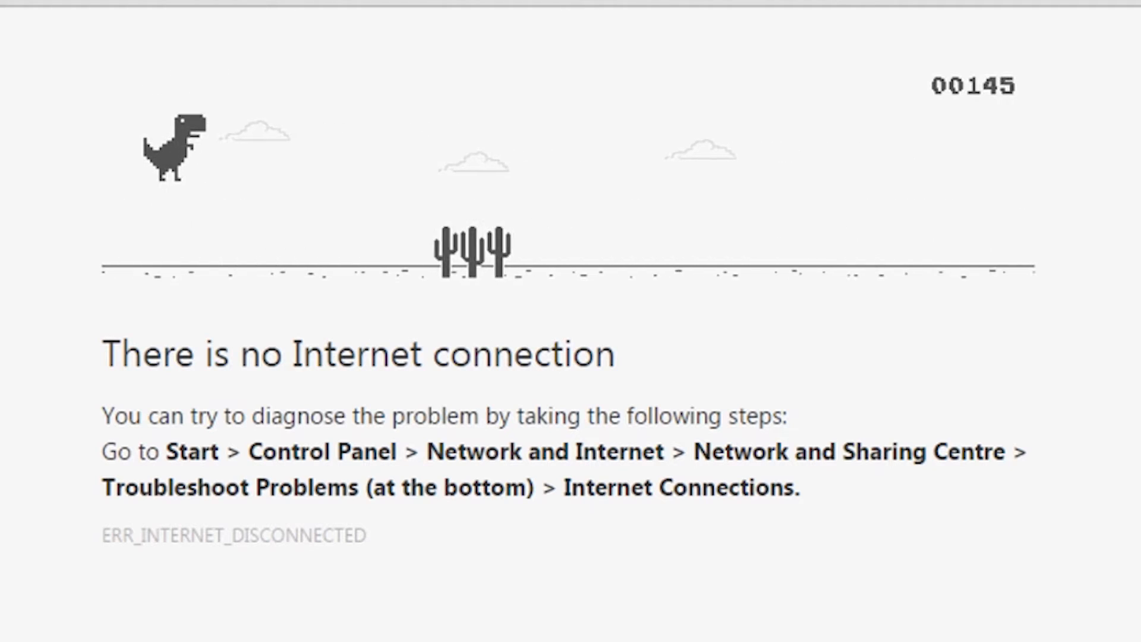
{"action": "key", "text": "space"}
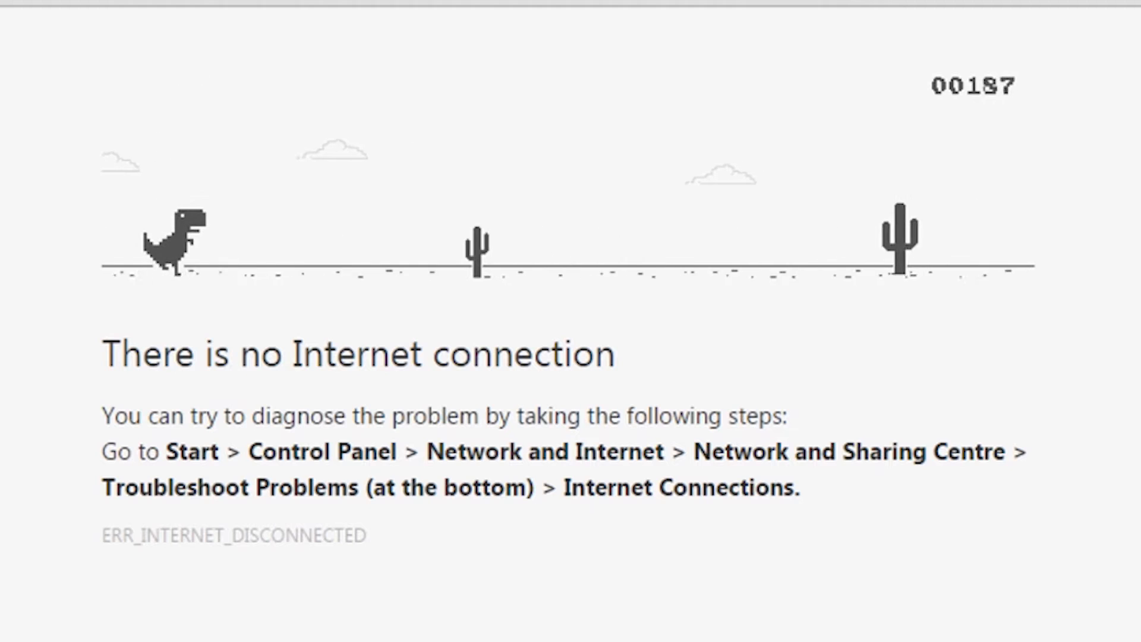
{"action": "key", "text": "Space"}
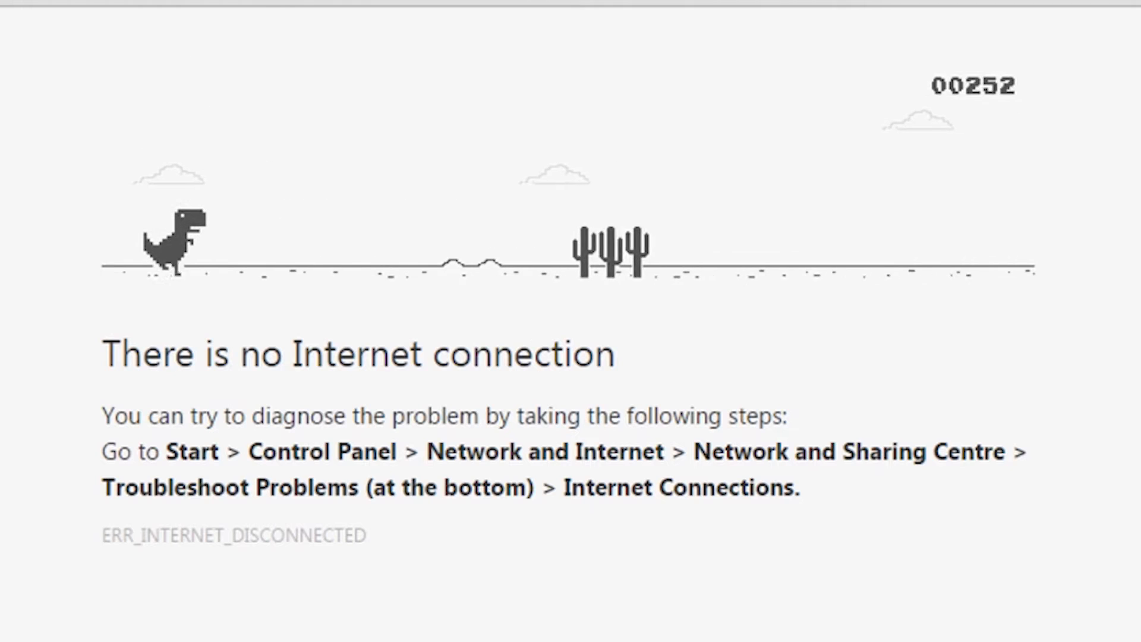
{"action": "key", "text": "space"}
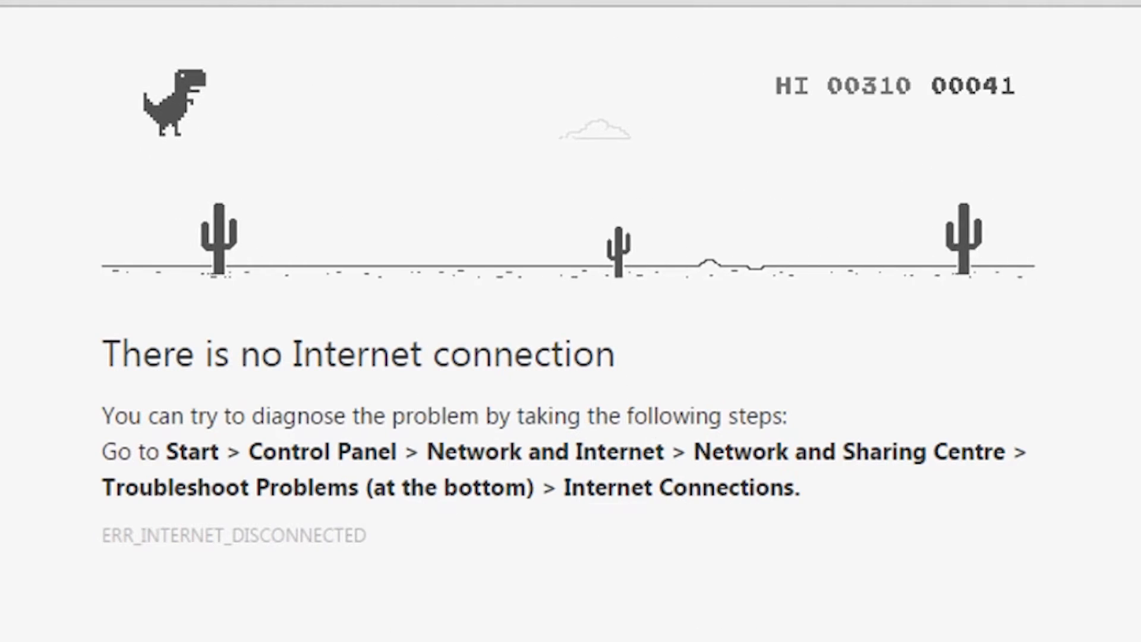
Jump a cactus and a three-cactus cluster until crashing at a new 372 high score.
{"action": "key", "text": "space"}
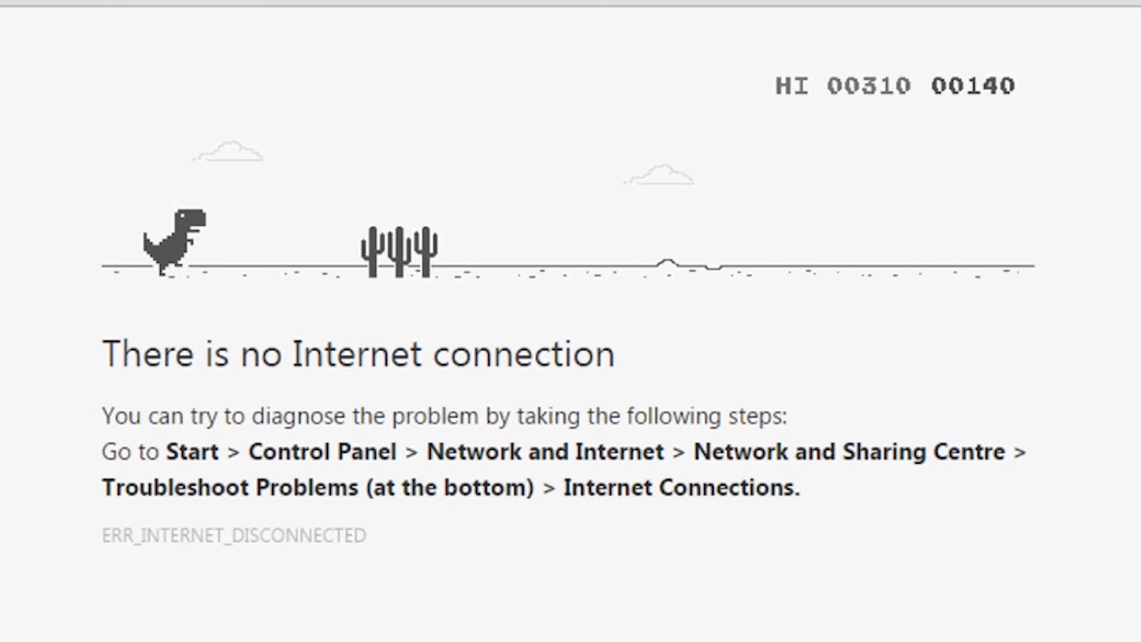
{"action": "key", "text": "space"}
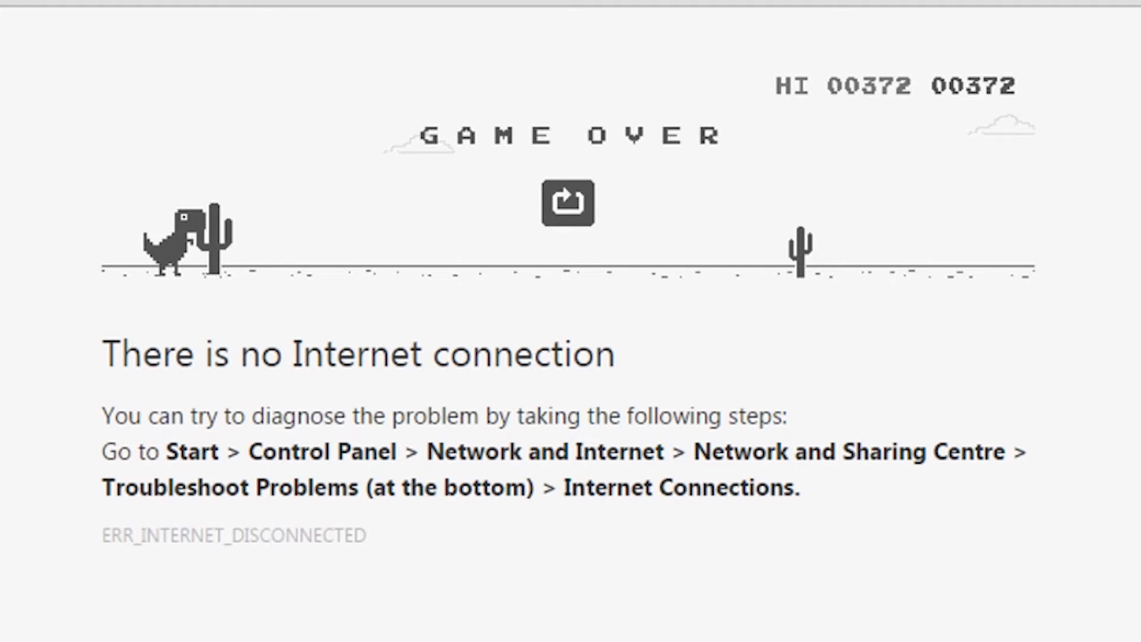
Restart the game and jump the cactus clusters to reach 456 points, beating the 372 high score.
{"action": "left_click", "coordinate": [569, 202]}
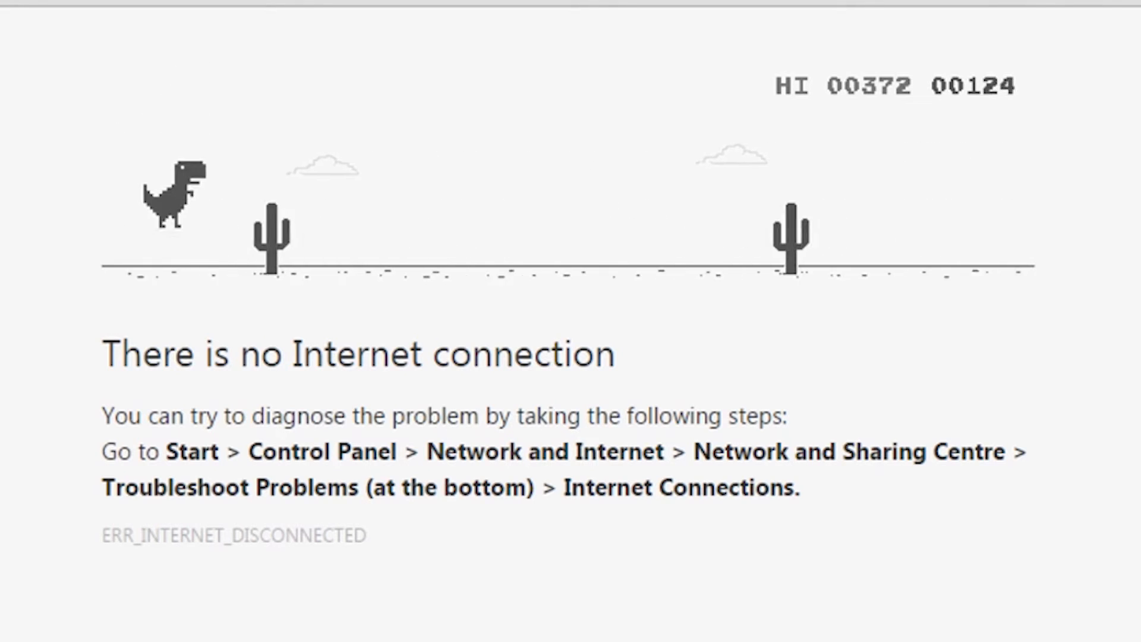
{"action": "key", "text": "Space"}
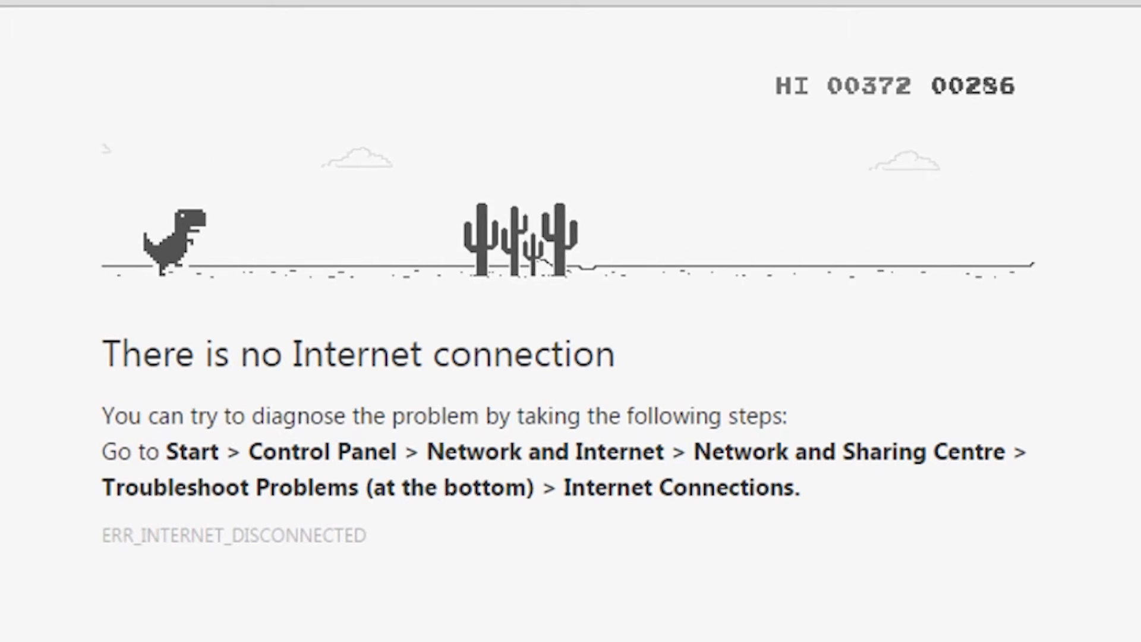
{"action": "key", "text": "Space"}
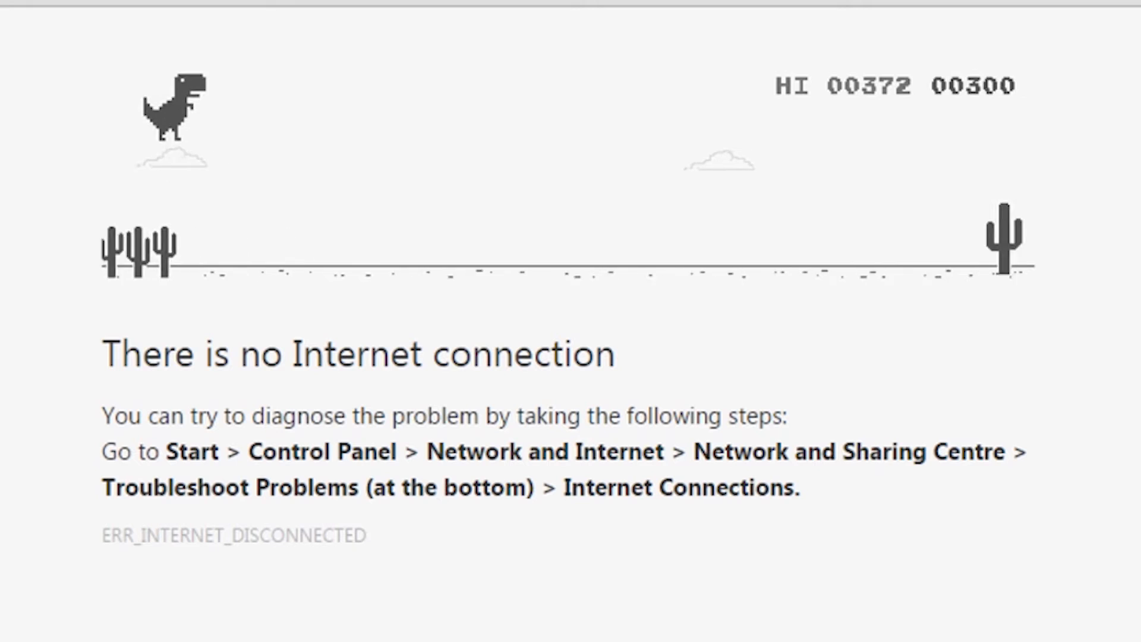
{"action": "key", "text": "space"}
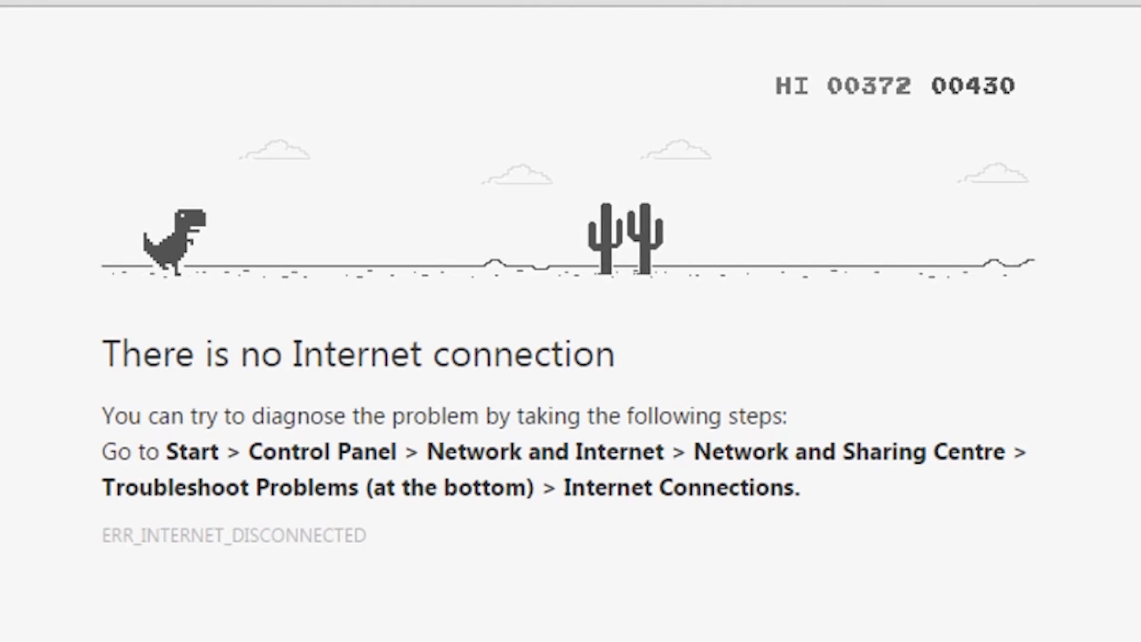
{"action": "key", "text": "Space"}
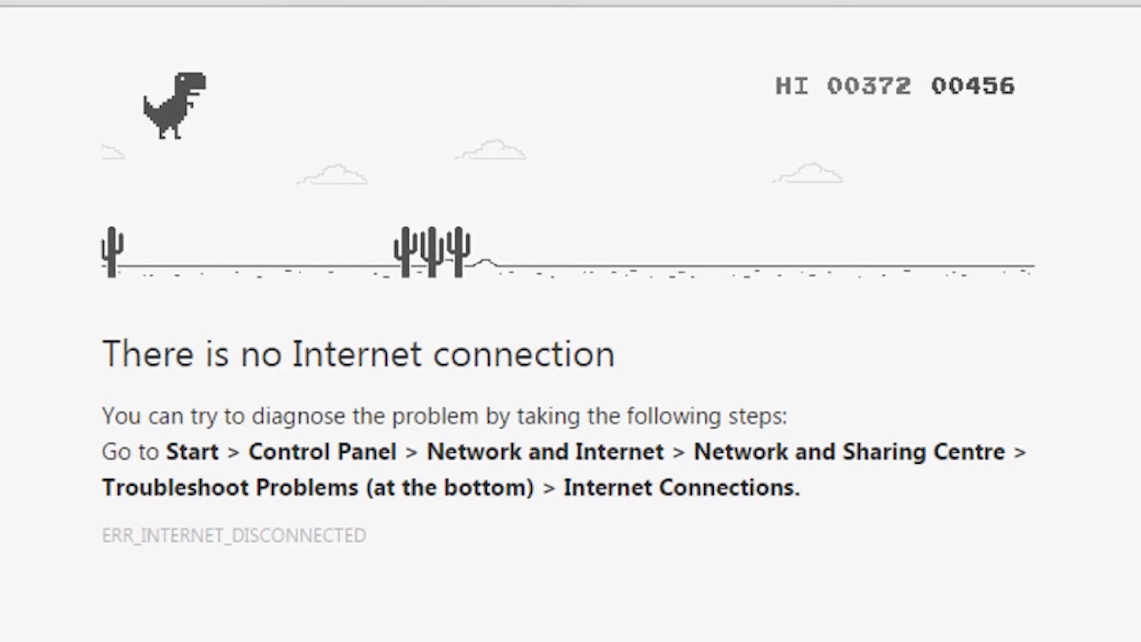